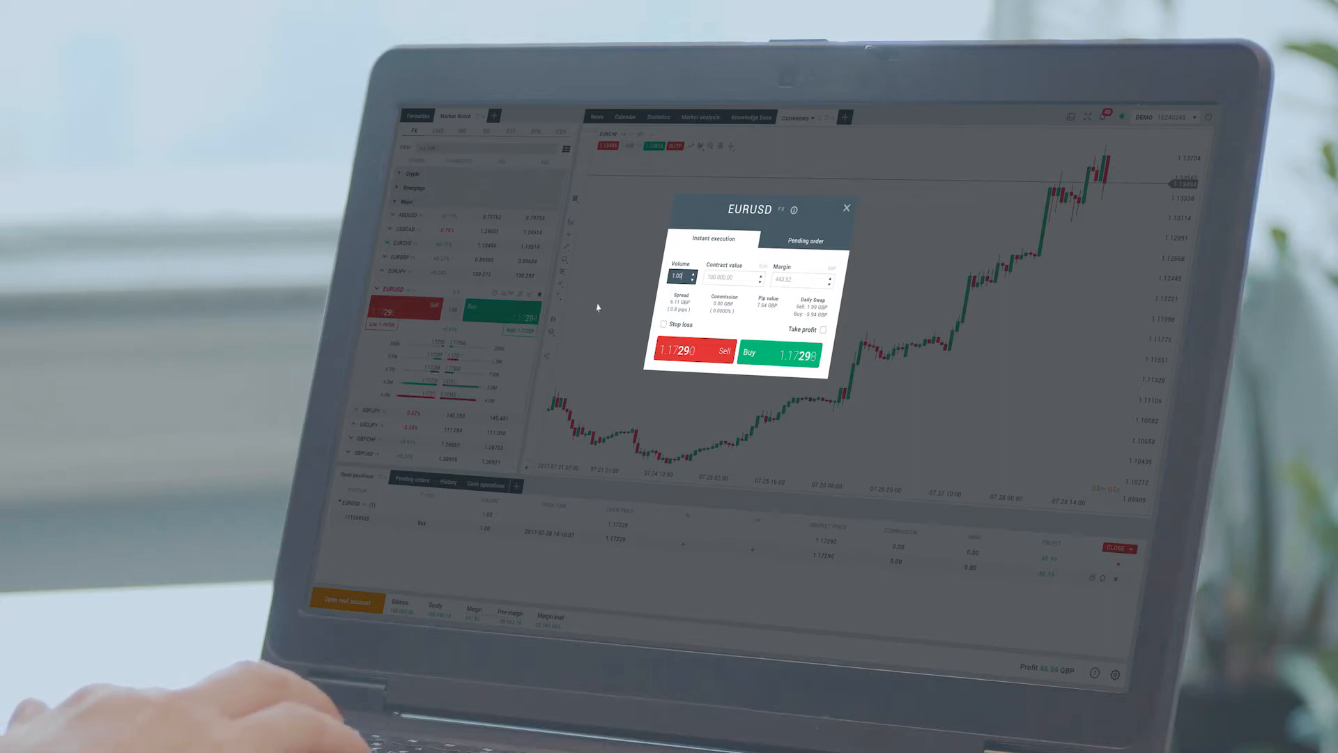
# Enable stop loss at 1.17282 and take profit at 1.17301 on the EURUSD buy ticket
pyautogui.click(663, 323)
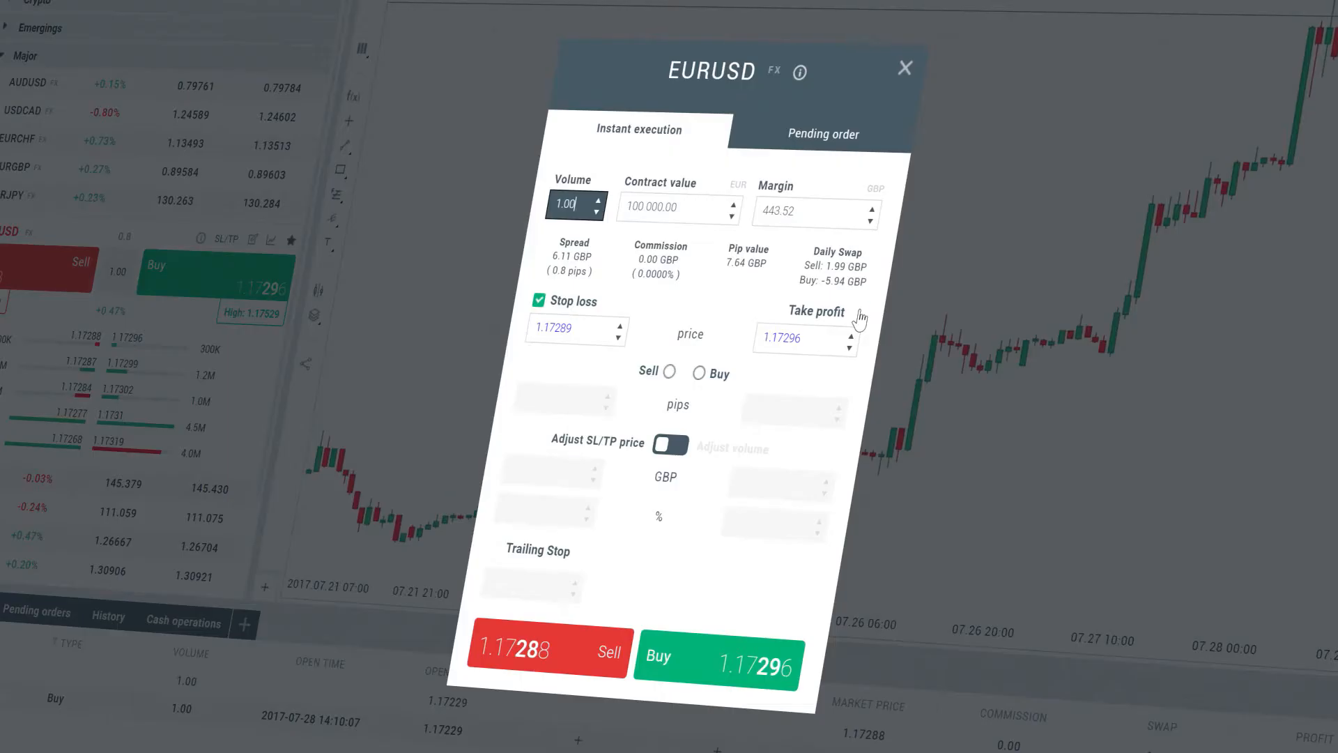
pyautogui.click(861, 313)
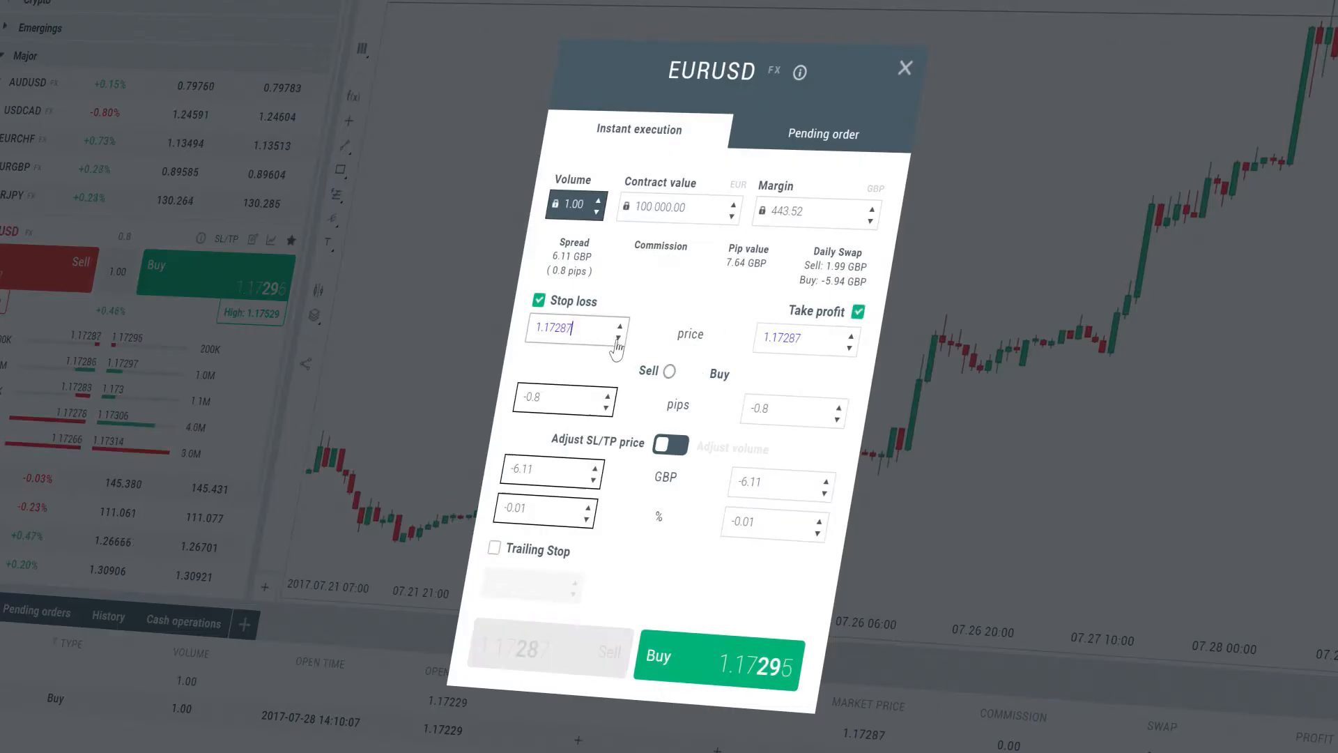
pyautogui.click(696, 372)
pyautogui.write('1.17301')
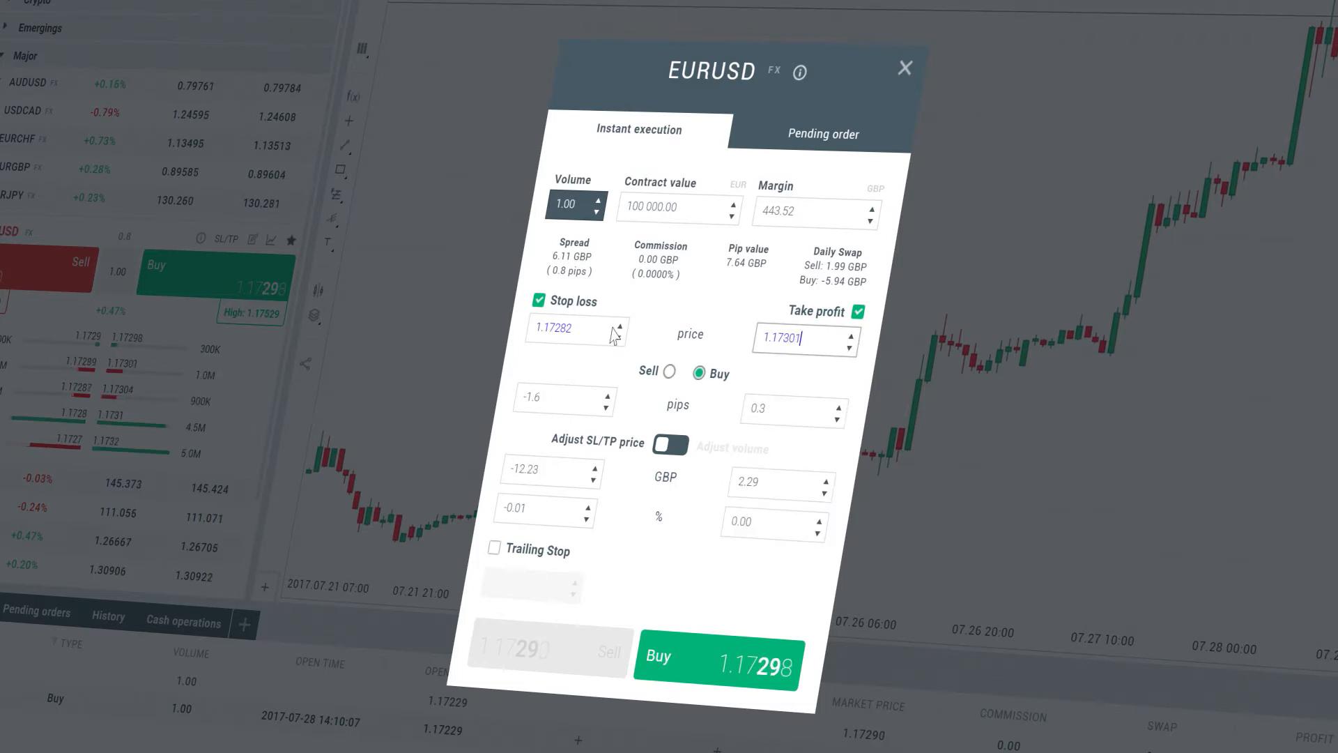
pyautogui.click(615, 334)
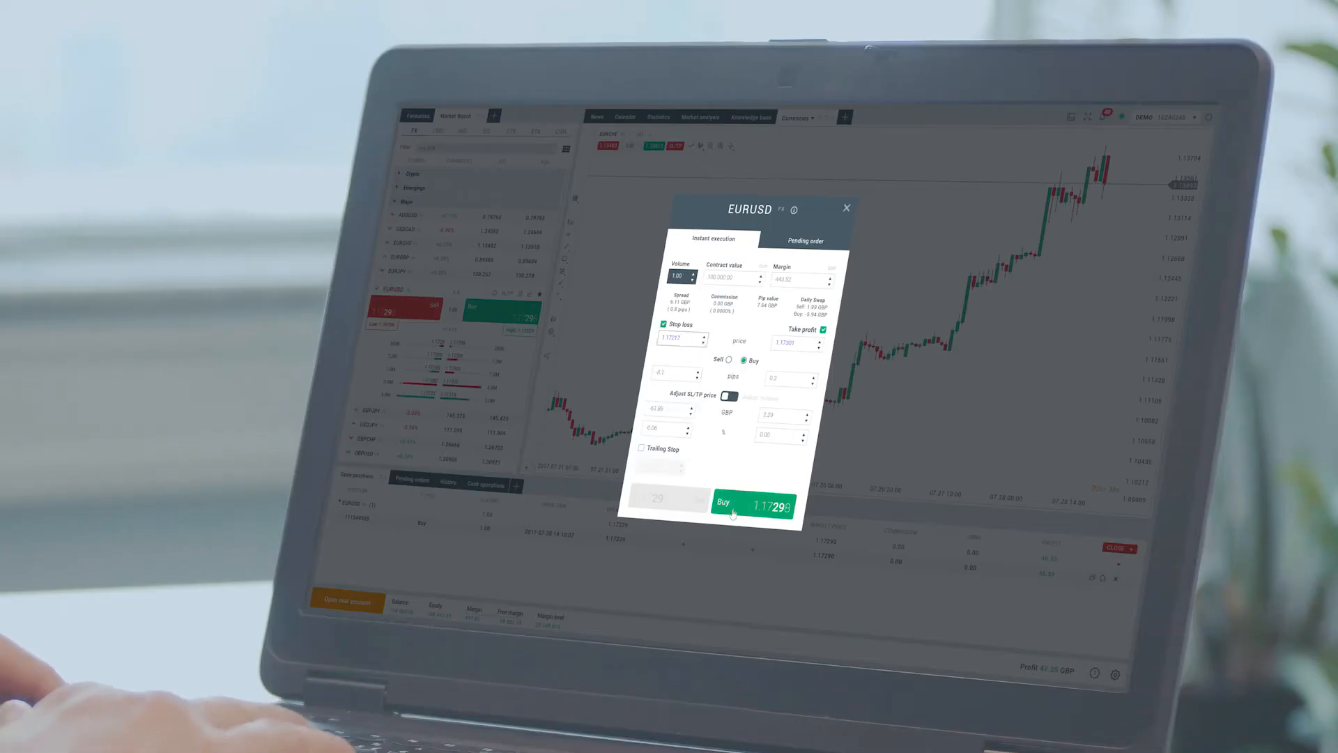
# Execute the EURUSD buy and acknowledge the stop-loss execution notice
pyautogui.click(750, 501)
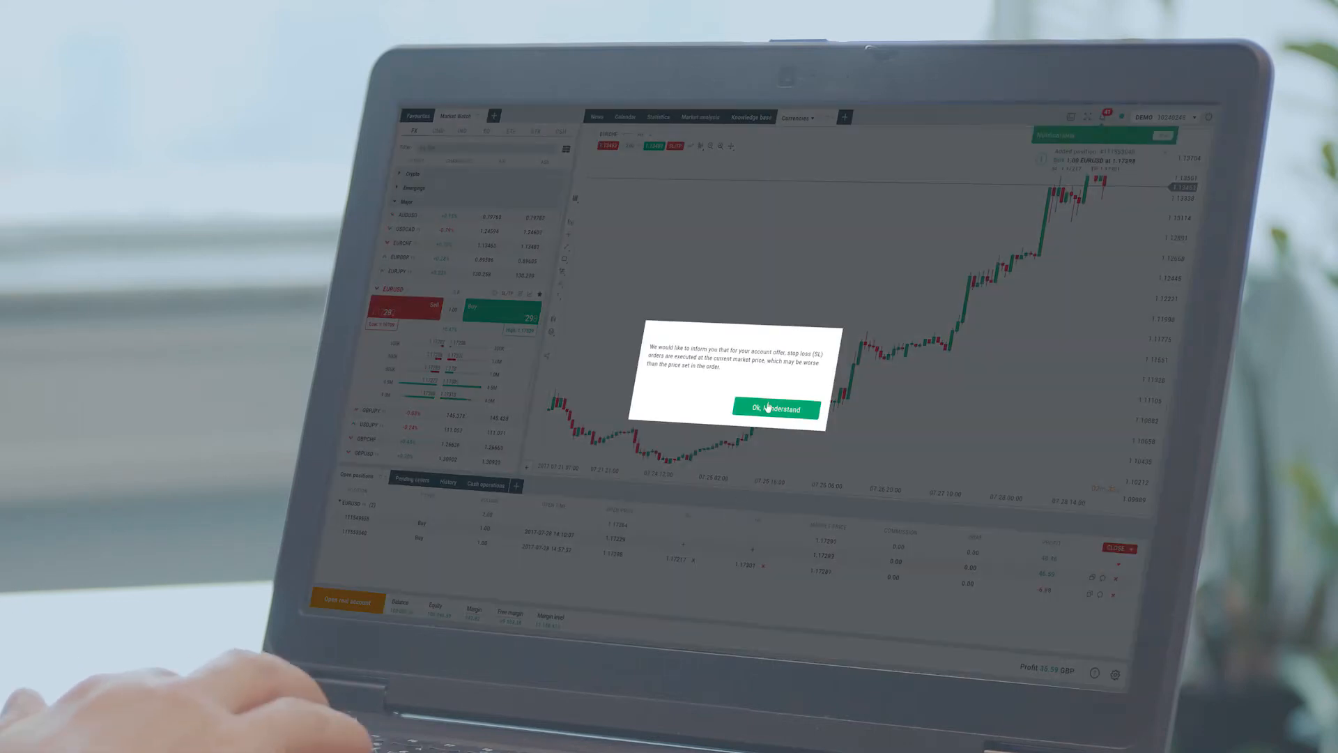
pyautogui.click(776, 408)
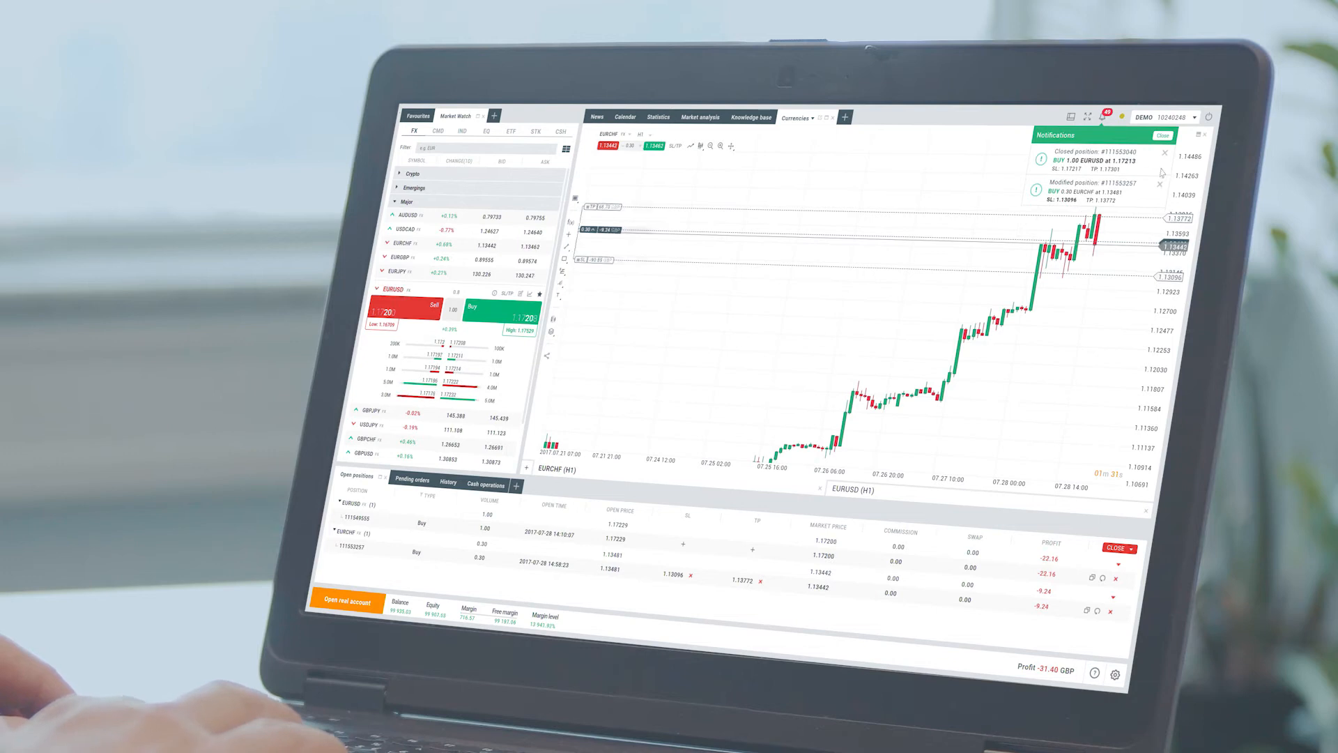
# Bring up the modification ticket for the USDCAD position from the open positions list
pyautogui.click(1162, 135)
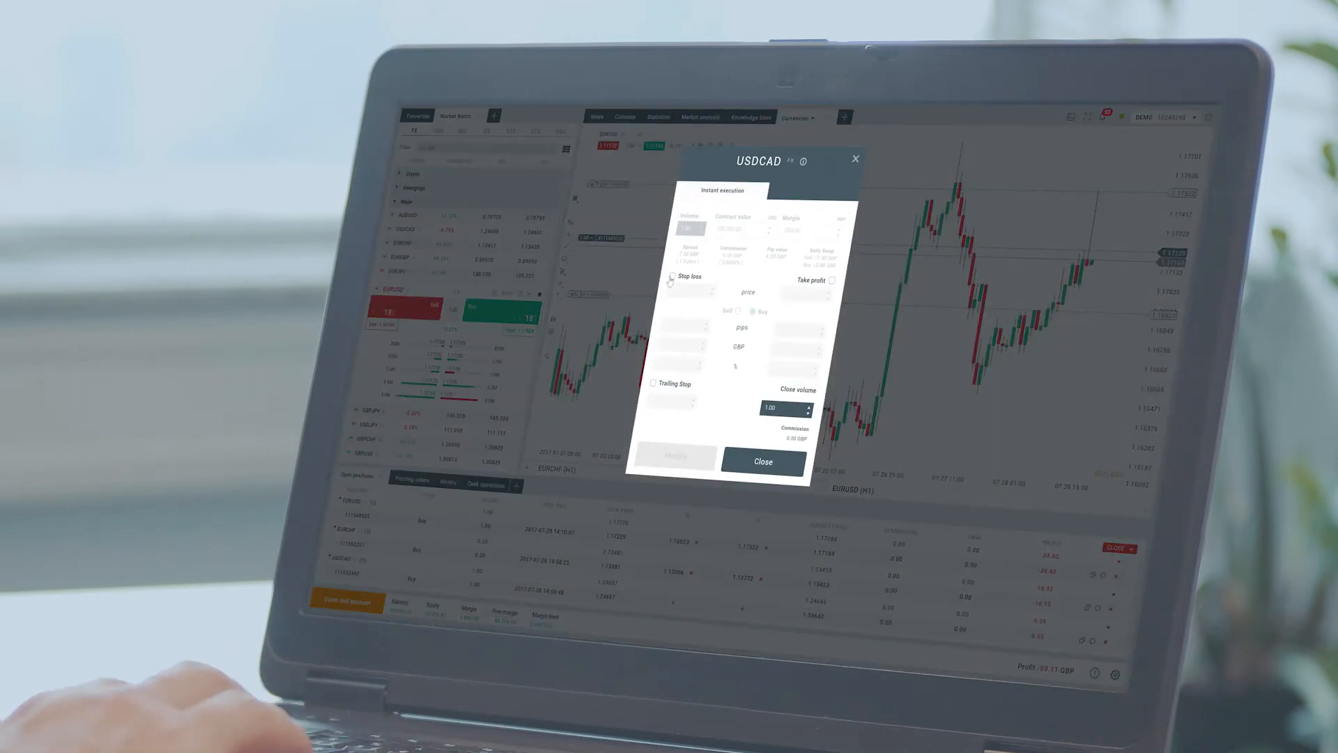
# Apply stop loss 1.24630 and take profit 1.24655 to the USDCAD position
pyautogui.click(670, 279)
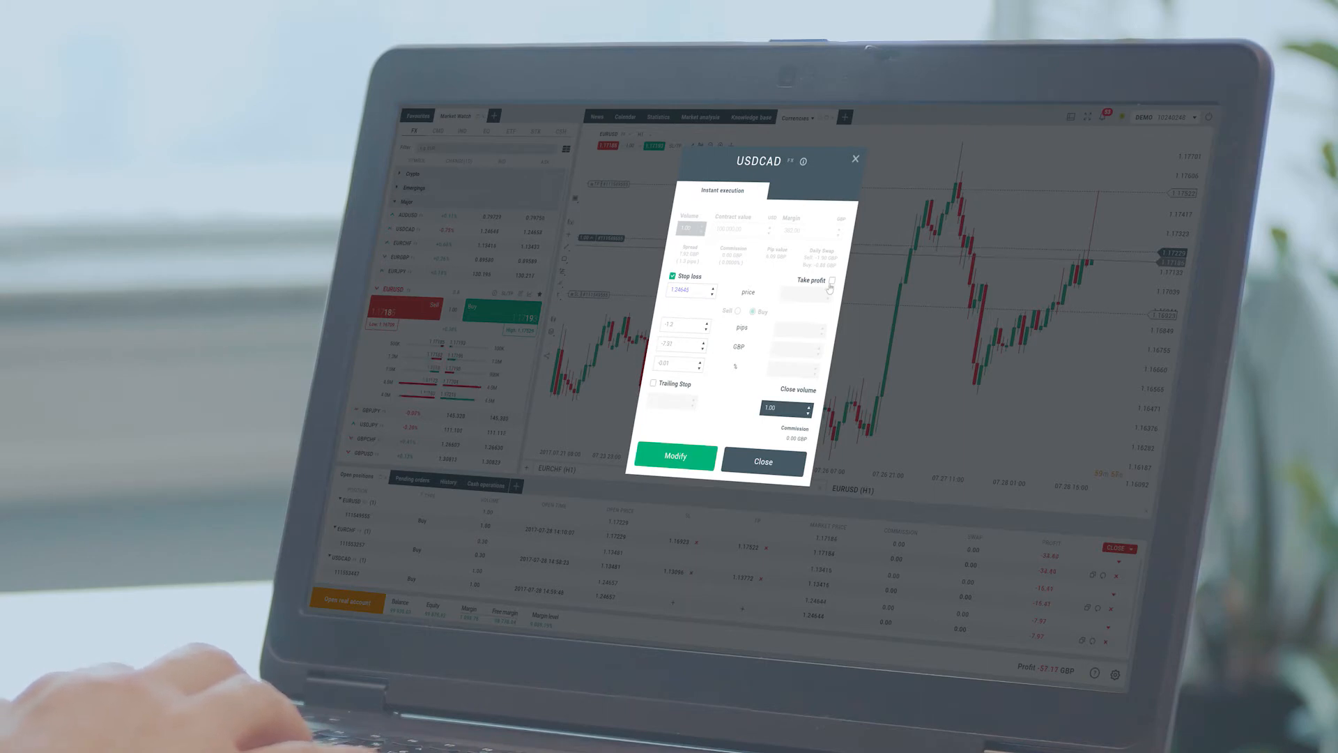
pyautogui.click(832, 280)
pyautogui.write('-2.7')
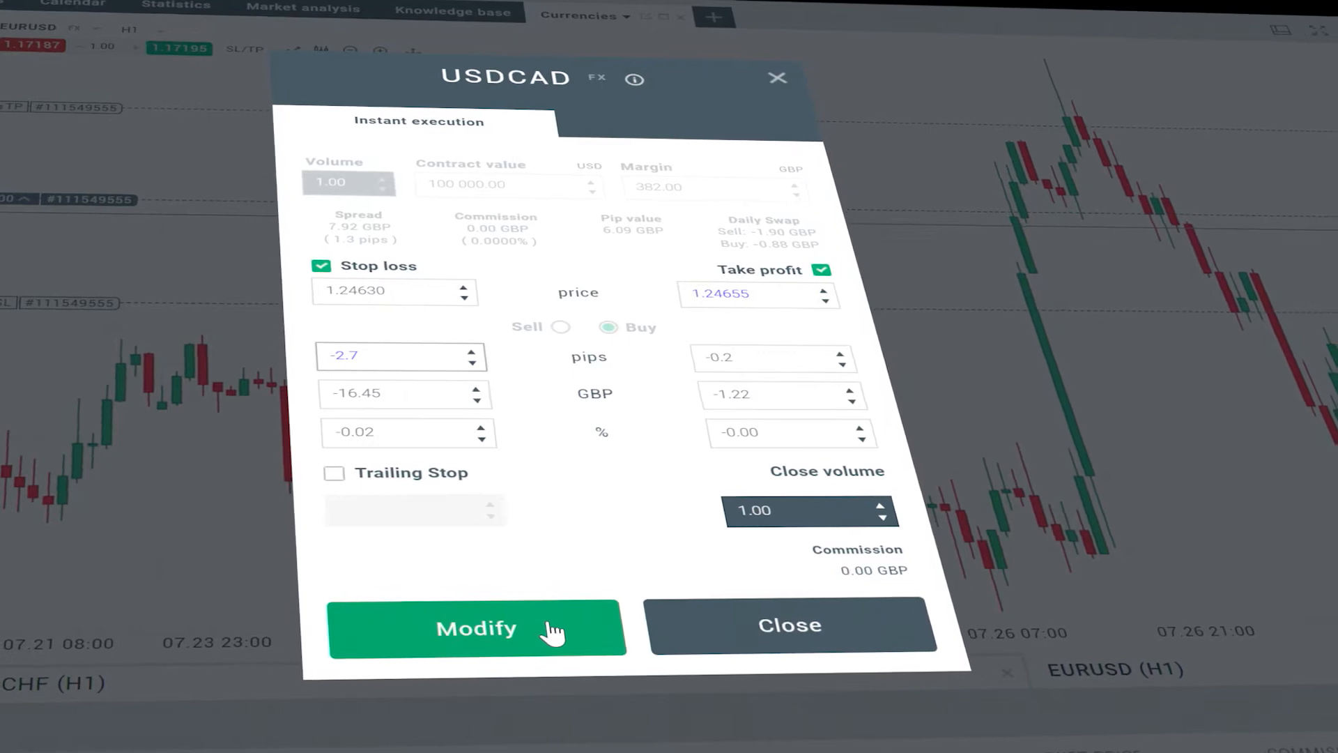
pyautogui.click(477, 627)
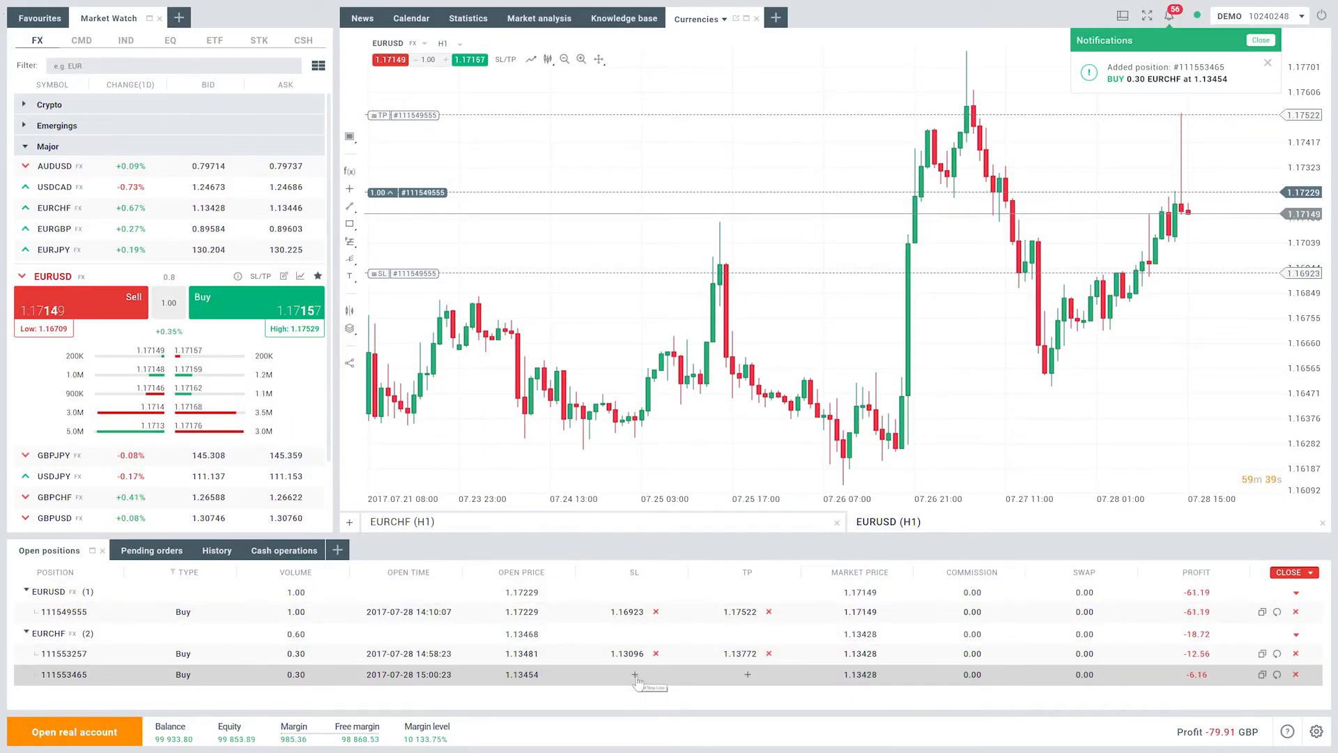
# Set a stop loss at 1.13401 on the newest 0.30 EURCHF position and apply it
pyautogui.click(633, 675)
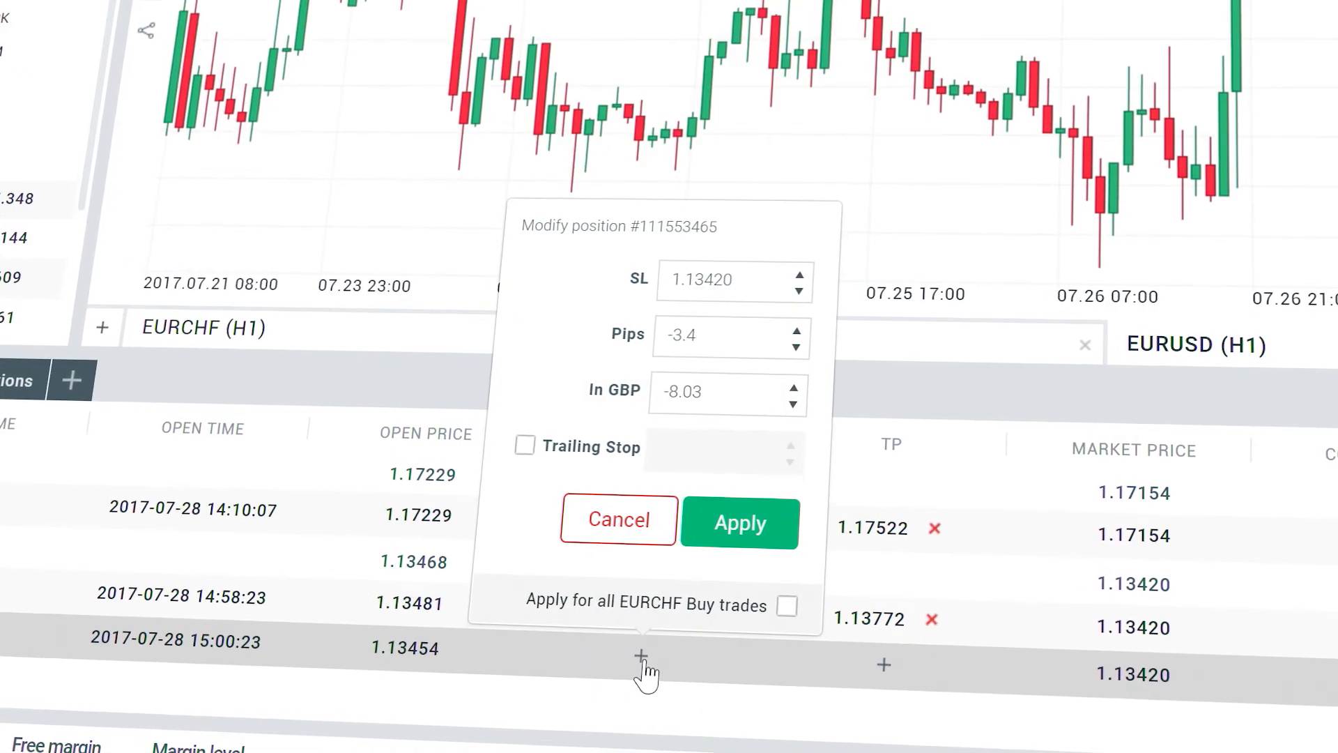
pyautogui.click(799, 273)
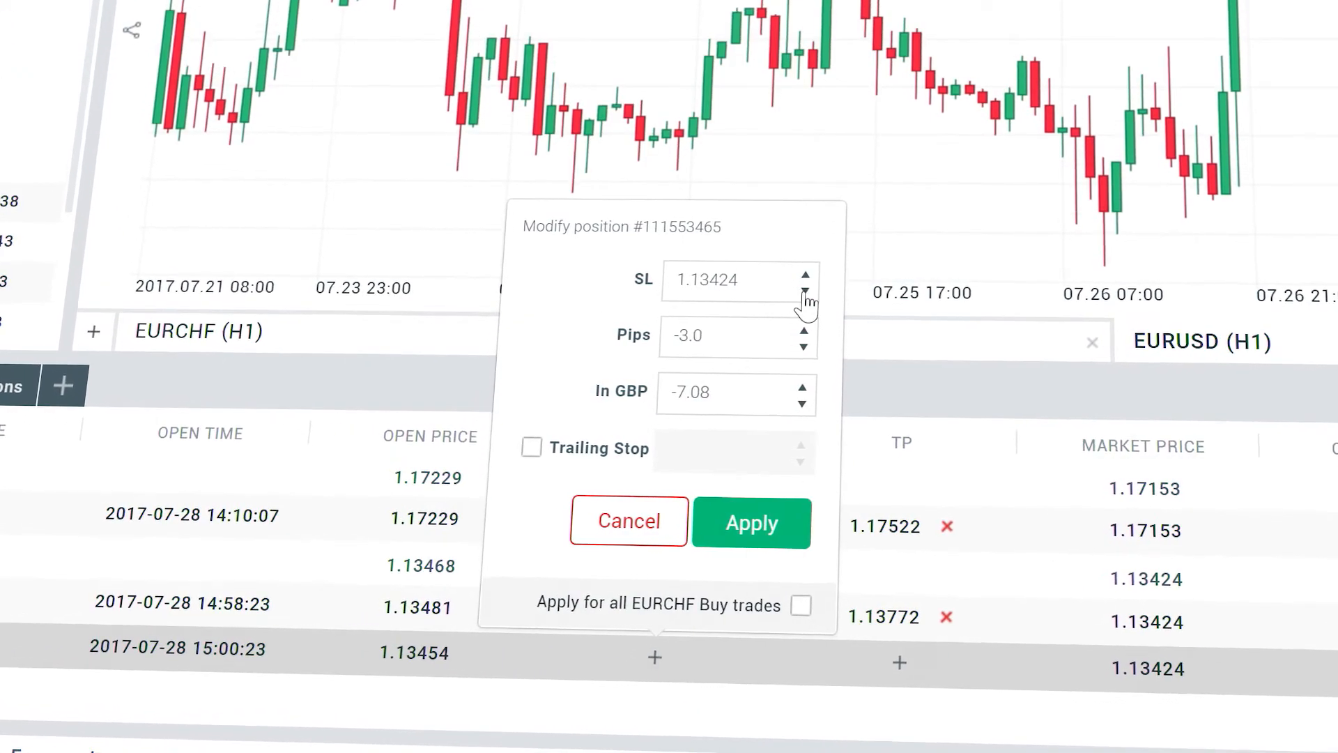
pyautogui.click(807, 296)
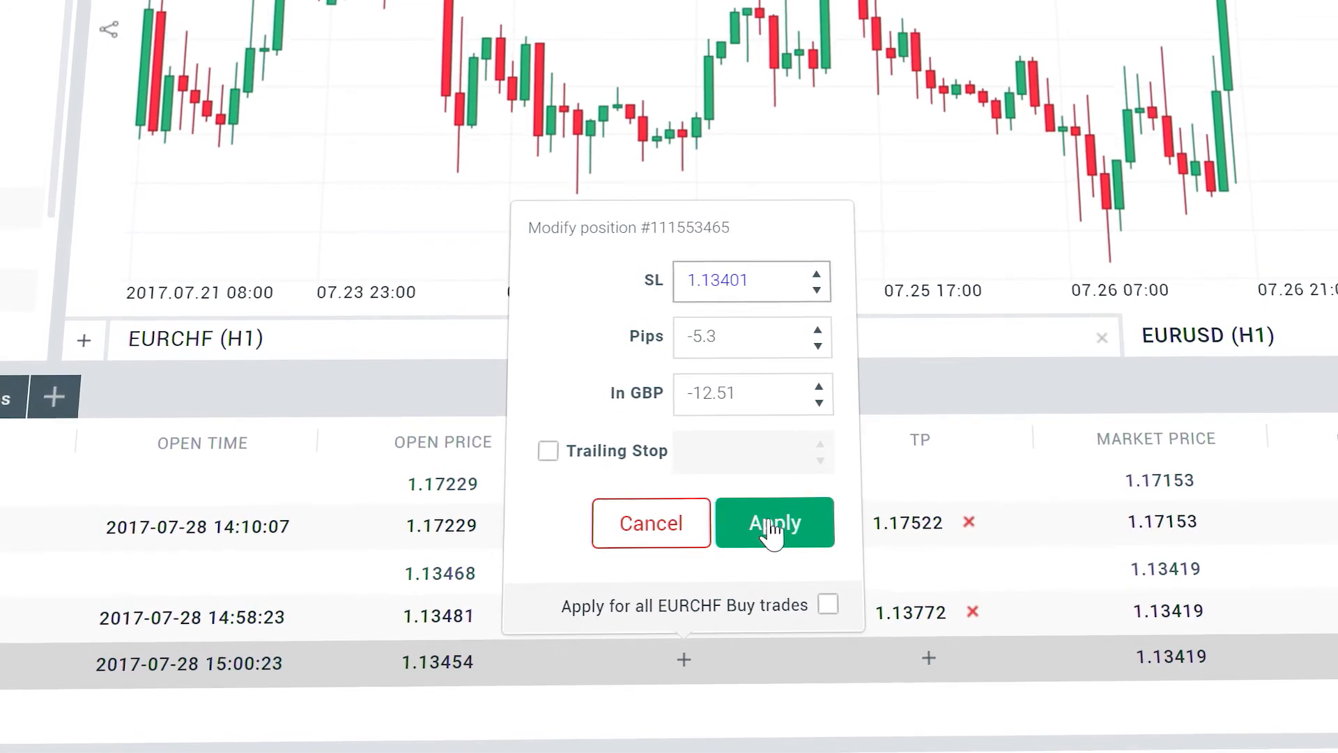
pyautogui.click(775, 523)
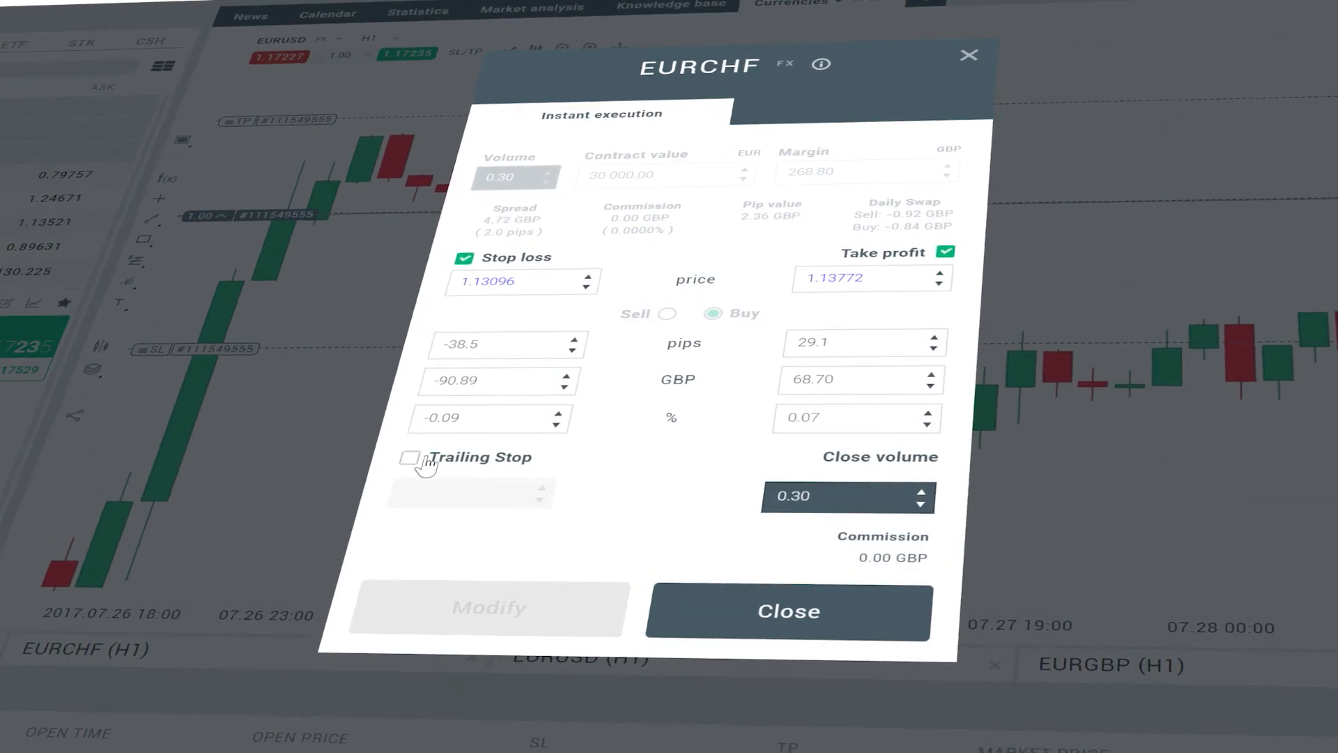
# Enable a 41.5 trailing stop in the EURCHF modification ticket and save it
pyautogui.click(411, 459)
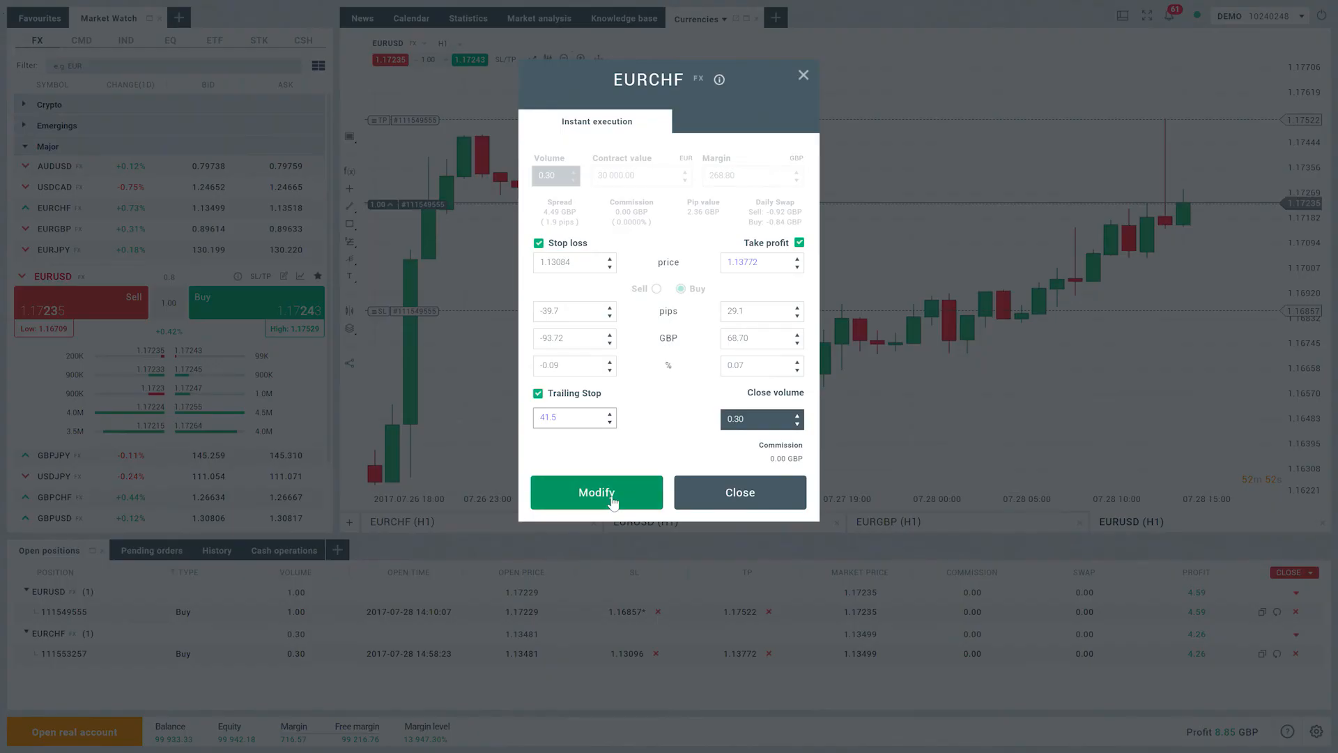
pyautogui.click(596, 492)
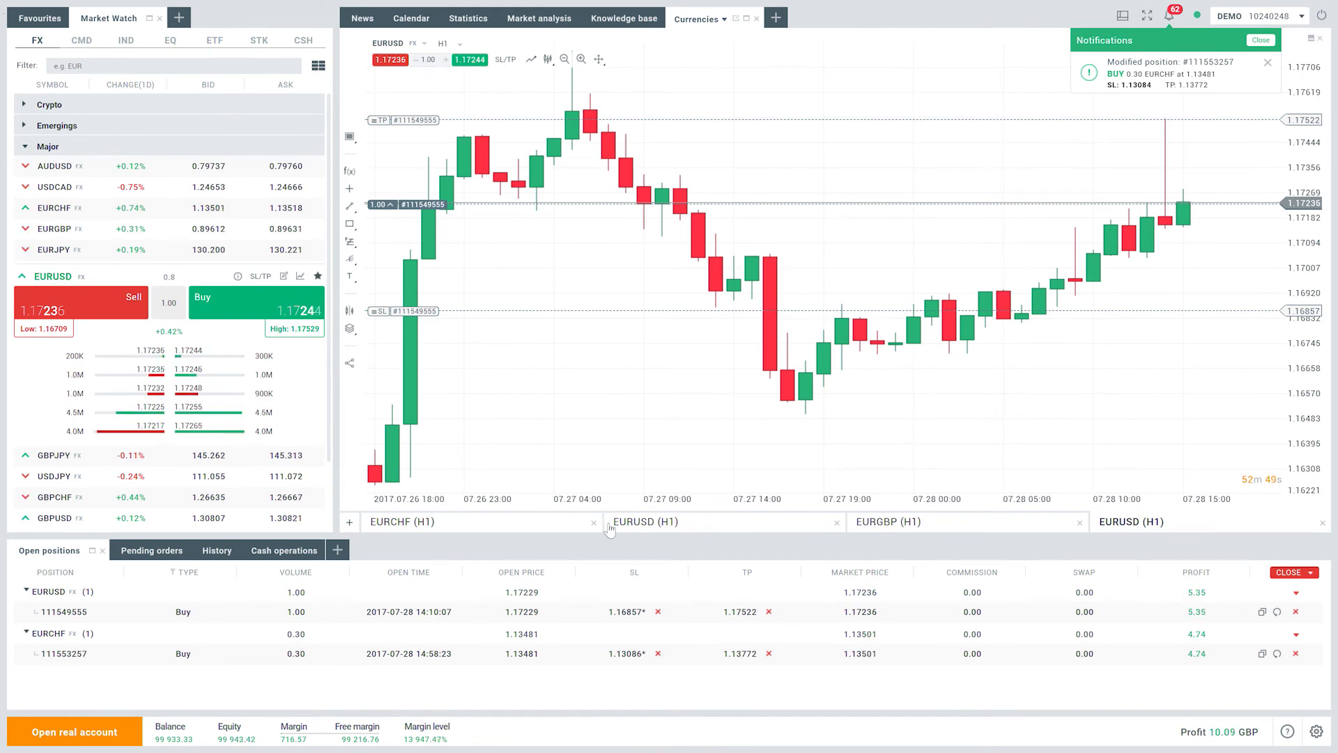
# Confirm the trailing stop via quick edit of the EURCHF row's stop loss value
pyautogui.click(618, 652)
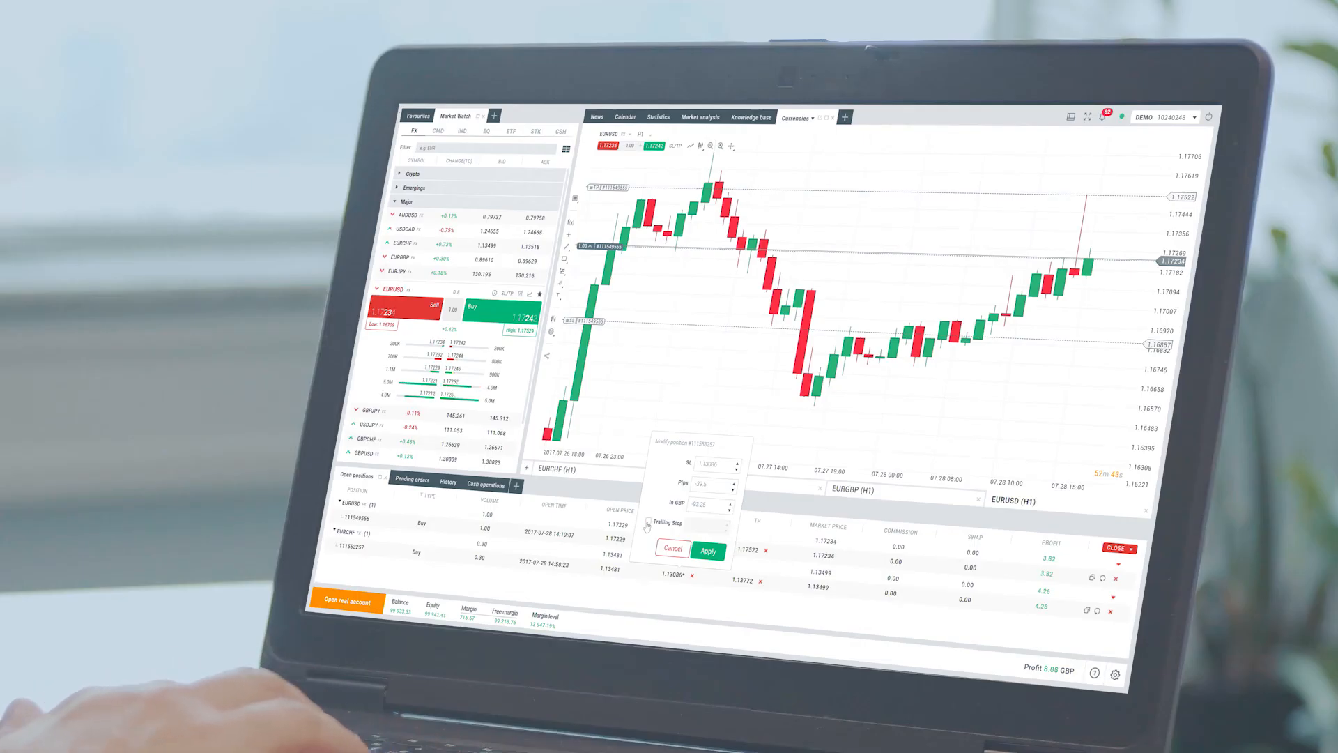
pyautogui.click(653, 524)
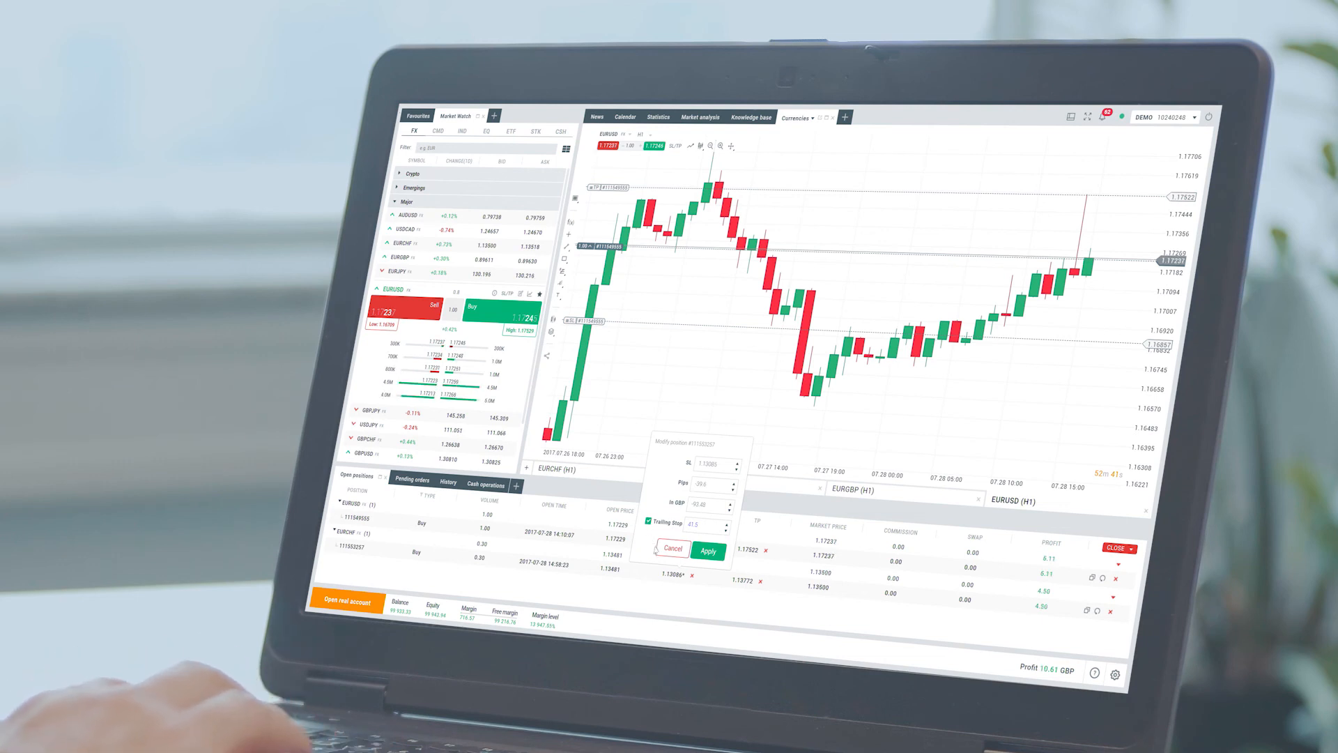
pyautogui.click(674, 549)
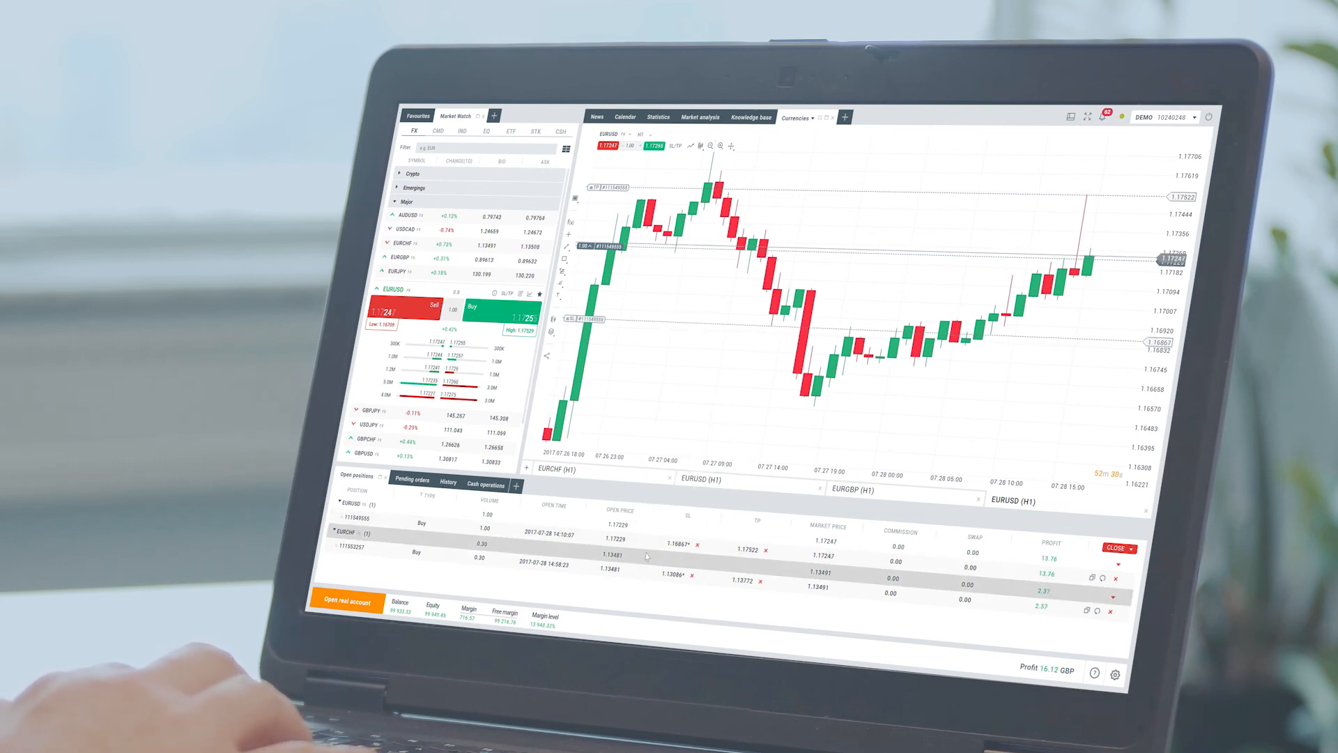